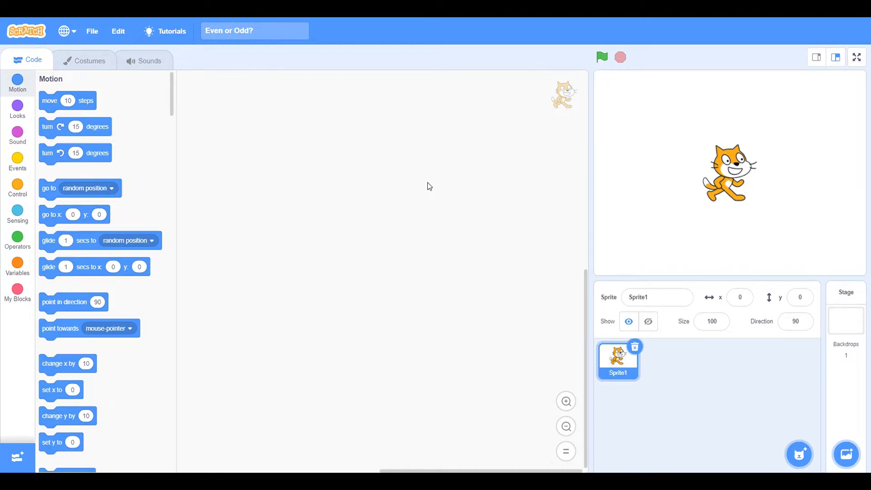
pyautogui.moveTo(326, 194)
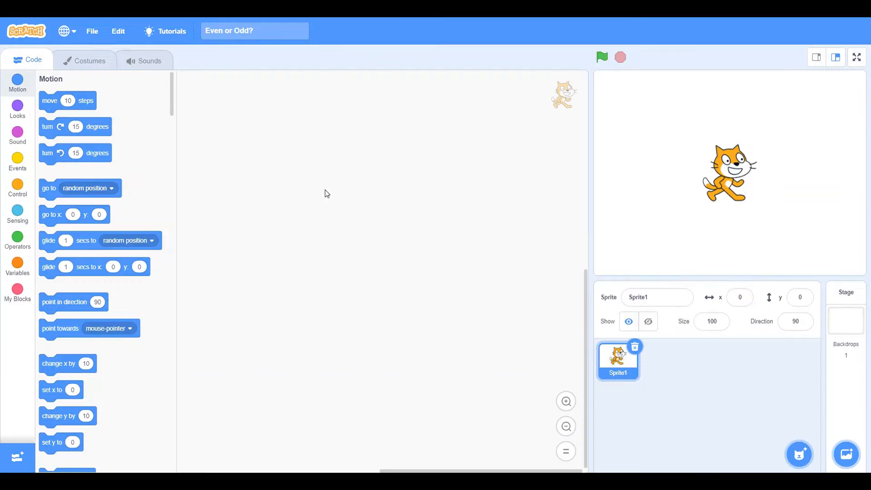
# - Create a variable named Number available to all sprites, shown on stage at 0
pyautogui.click(17, 265)
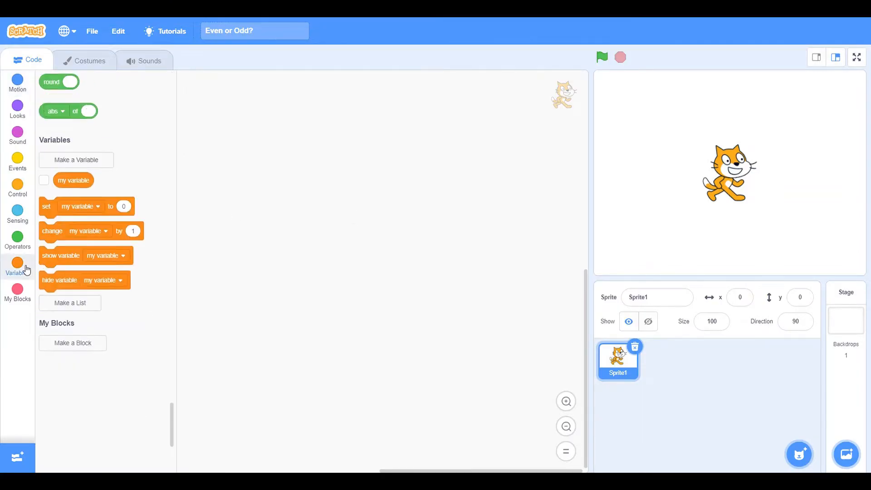
pyautogui.rightClick(73, 180)
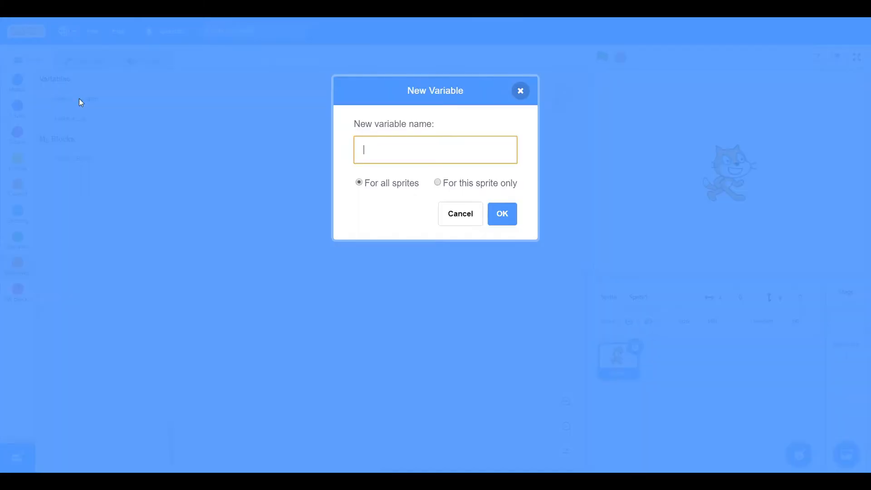
pyautogui.write('Num')
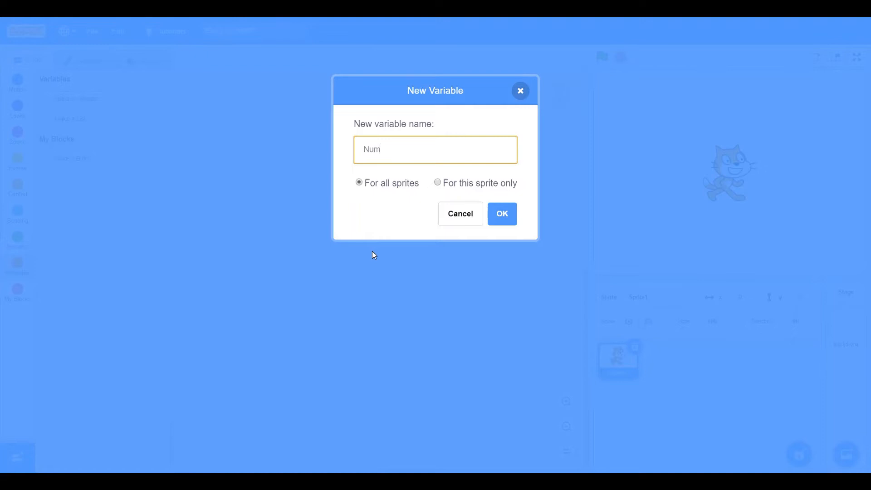
pyautogui.write('ber')
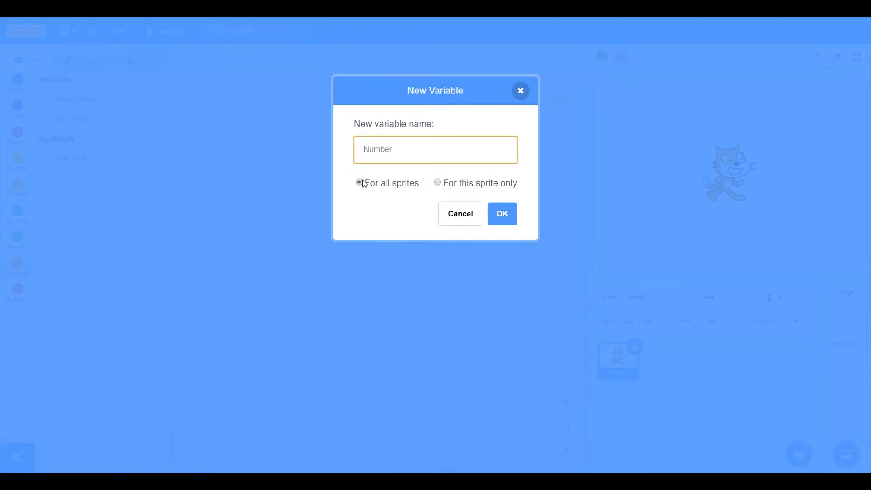
pyautogui.click(501, 215)
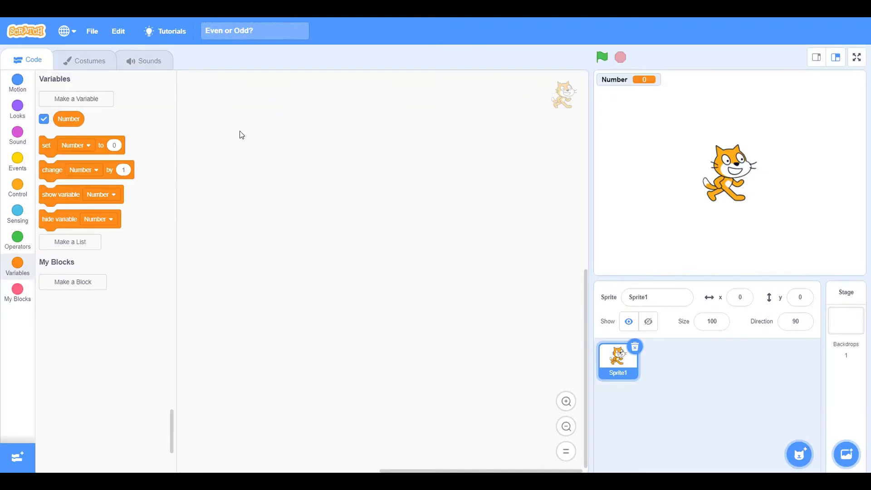
pyautogui.moveTo(69, 119)
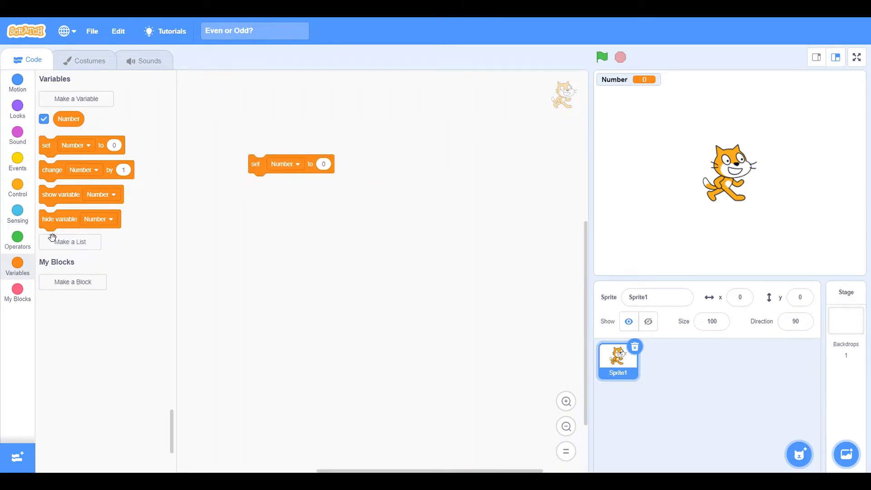
# - Set Number to a random pick from 1 to 4 using the Operators pick-random block
pyautogui.click(17, 239)
pyautogui.write('4')
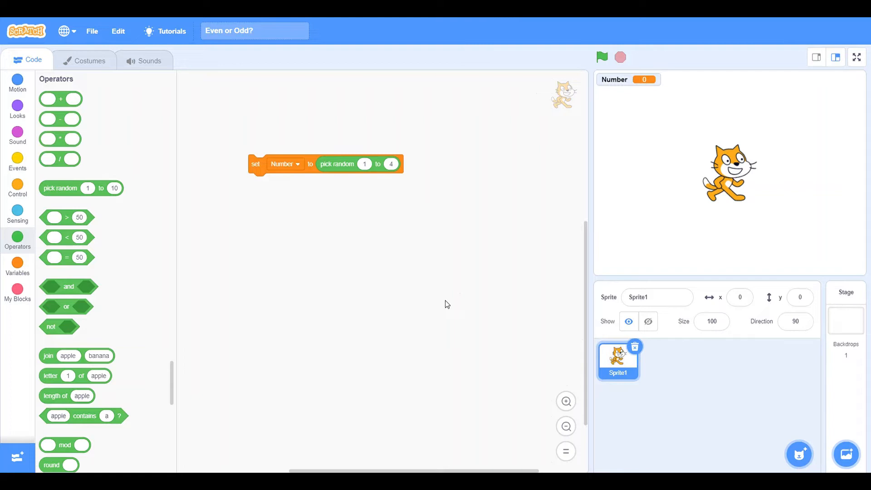
# - Start the script on green-flag click and add an empty if-then-else after the set block
pyautogui.click(17, 161)
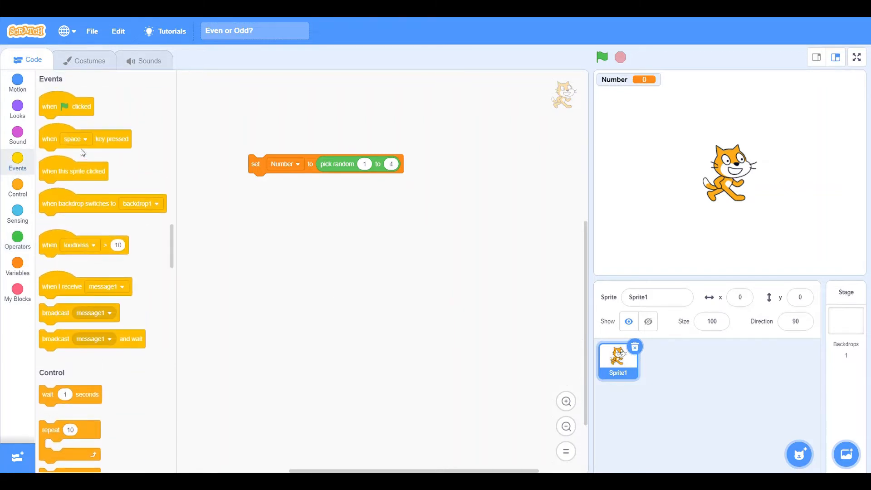
pyautogui.moveTo(66, 107); pyautogui.dragTo(283, 137)
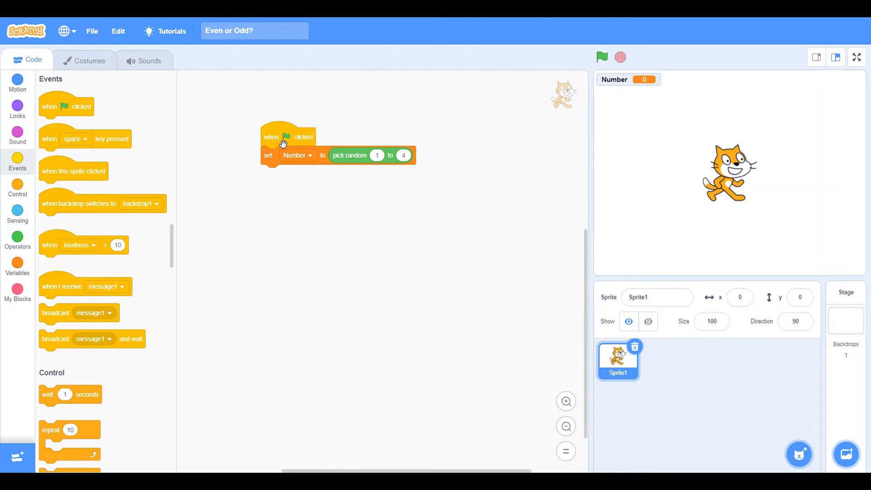
pyautogui.moveTo(18, 188)
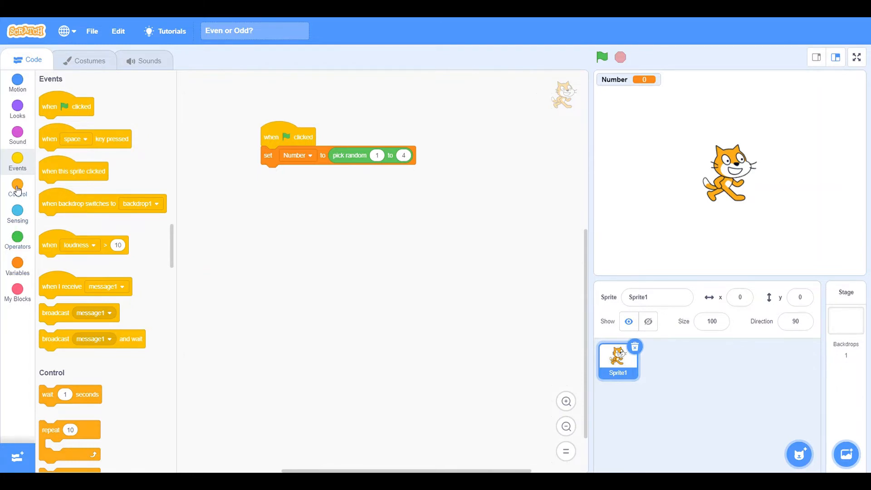
pyautogui.click(17, 190)
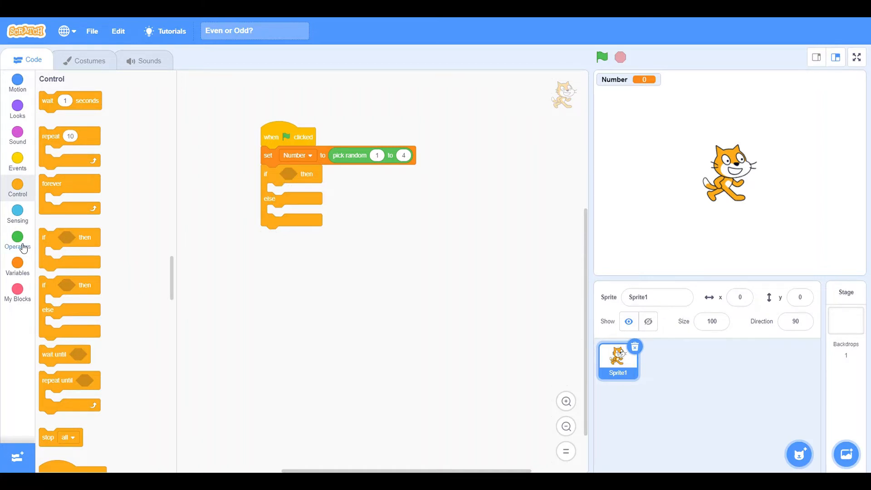
# - Test a loose round block, which reports 3 for 2.5 and 2 for 2
pyautogui.click(17, 239)
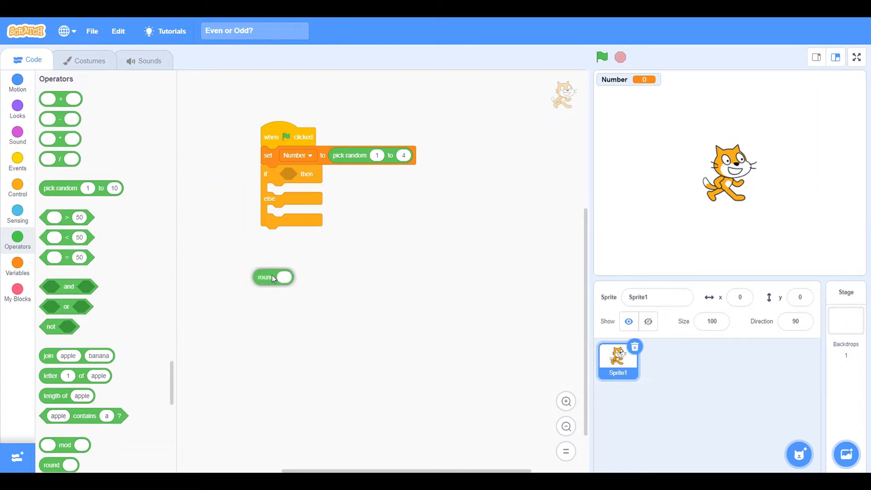
pyautogui.moveTo(365, 350)
pyautogui.write('1.5')
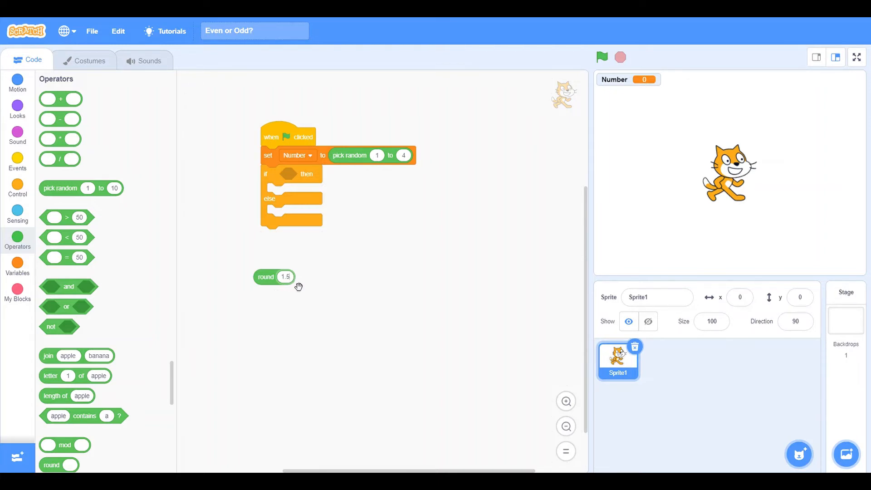
pyautogui.click(266, 277)
pyautogui.write('2.5')
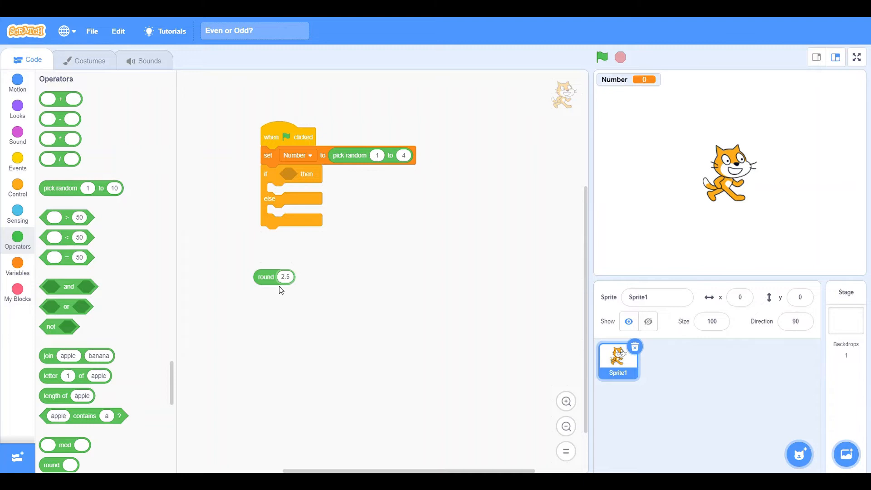
pyautogui.click(266, 276)
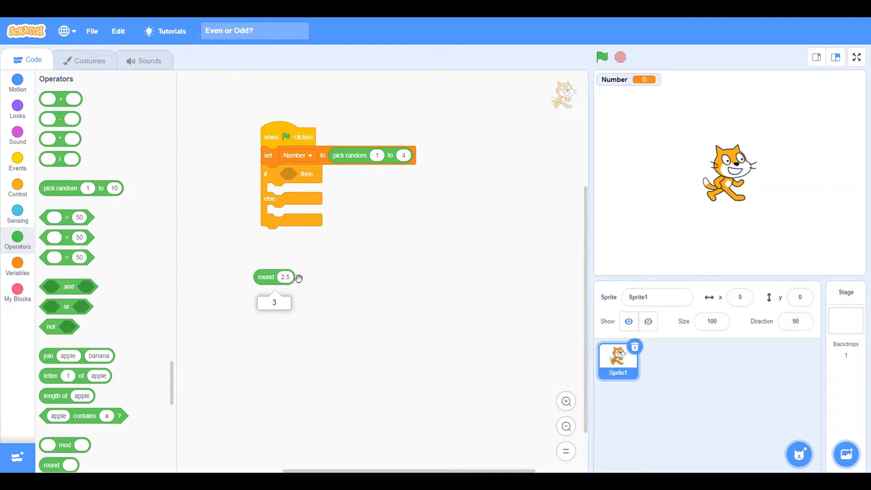
pyautogui.moveTo(290, 242)
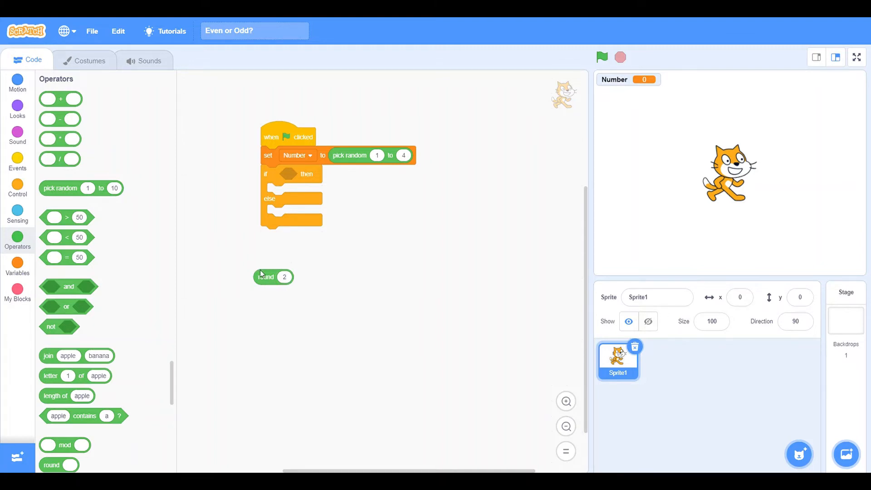
pyautogui.click(267, 277)
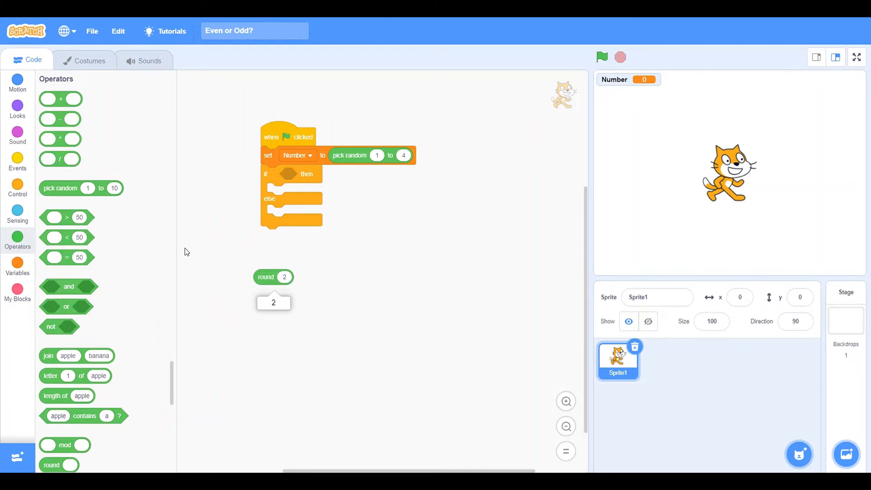
pyautogui.moveTo(111, 387)
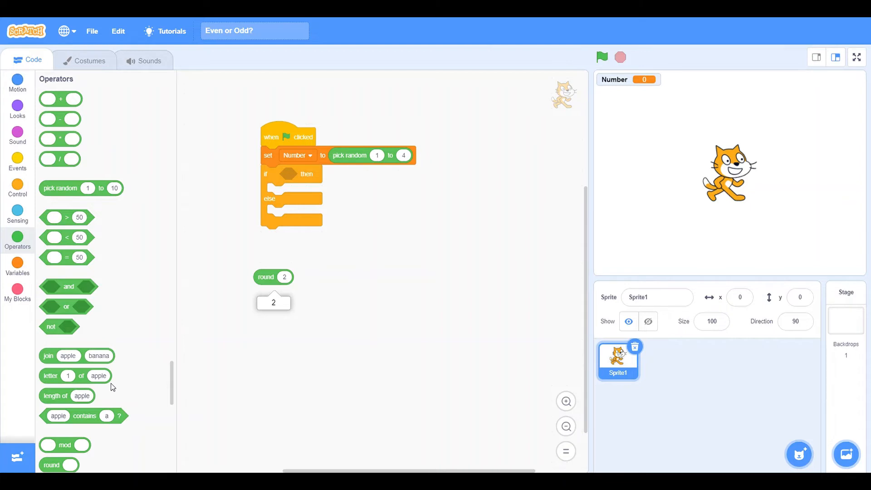
pyautogui.moveTo(102, 368)
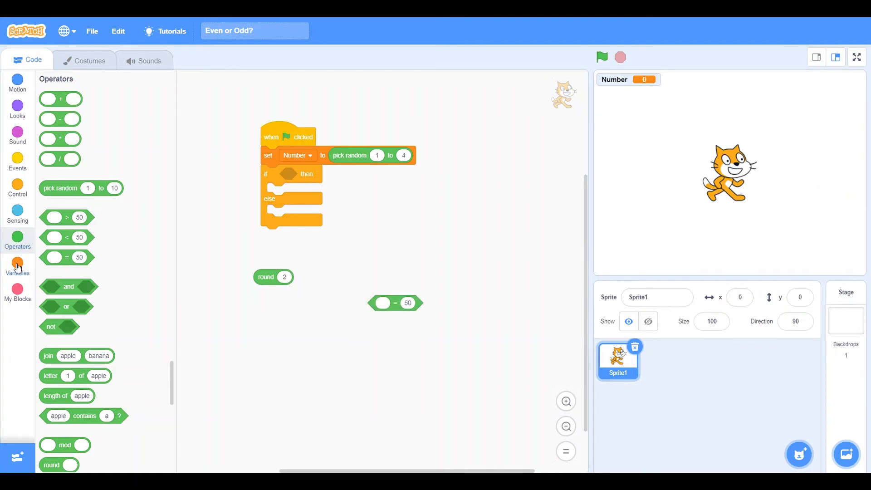
# - Lay out round, divide, multiply and equals blocks; Number divided by 2 reports 0.5
pyautogui.click(18, 266)
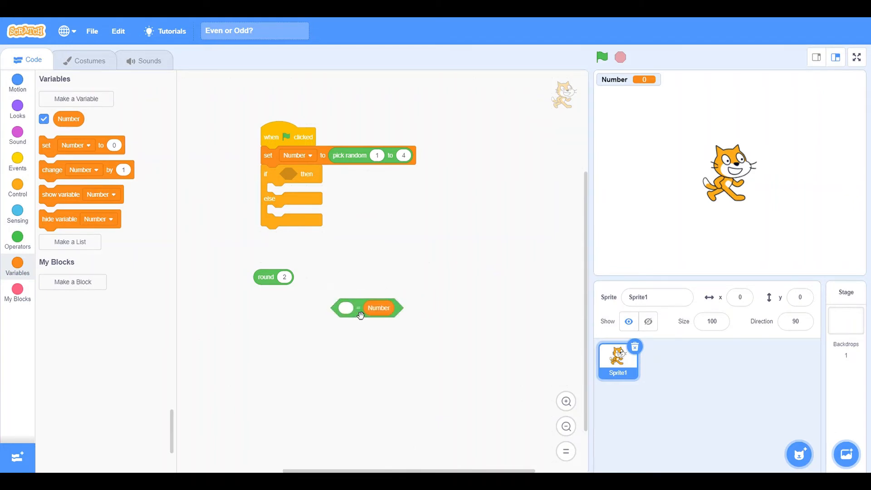
pyautogui.moveTo(250, 281)
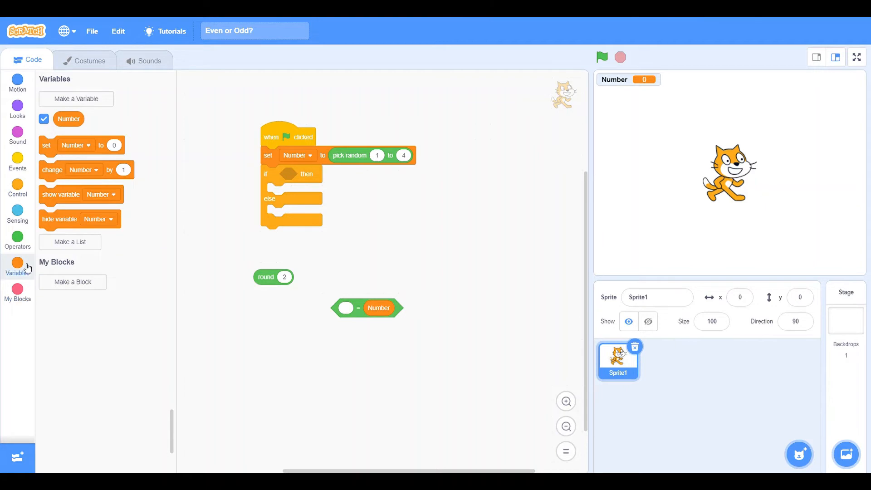
pyautogui.click(18, 239)
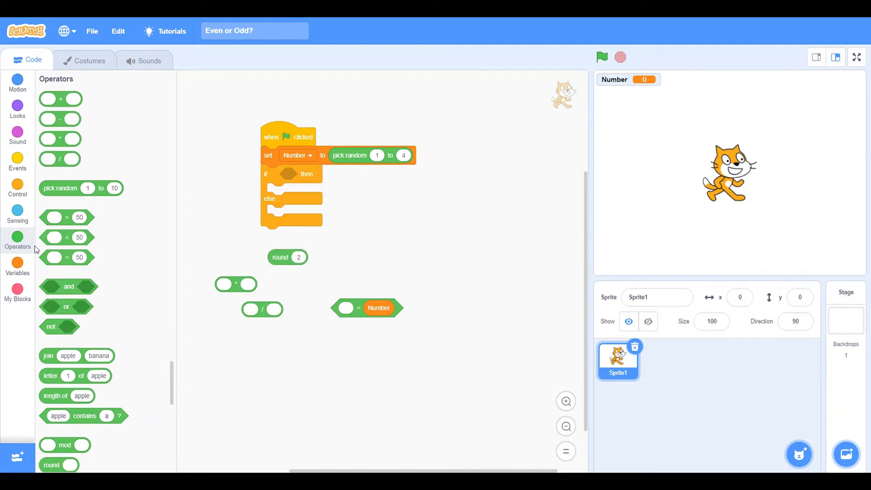
pyautogui.click(17, 266)
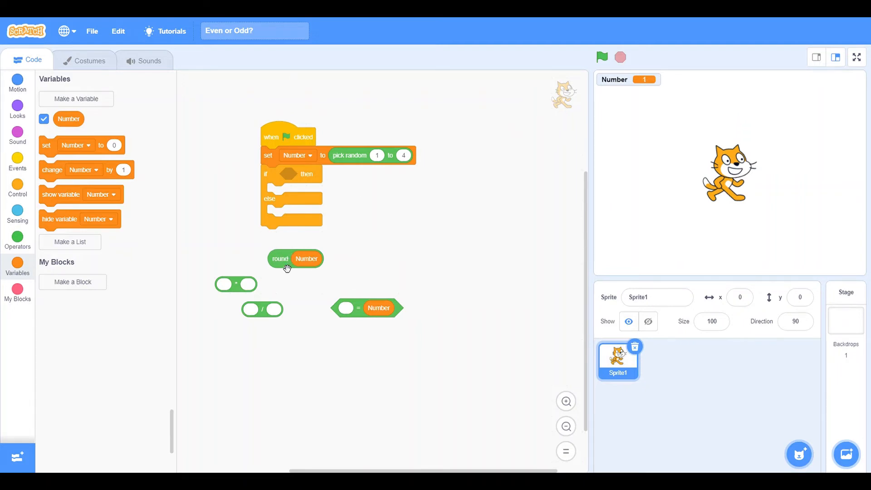
pyautogui.click(279, 258)
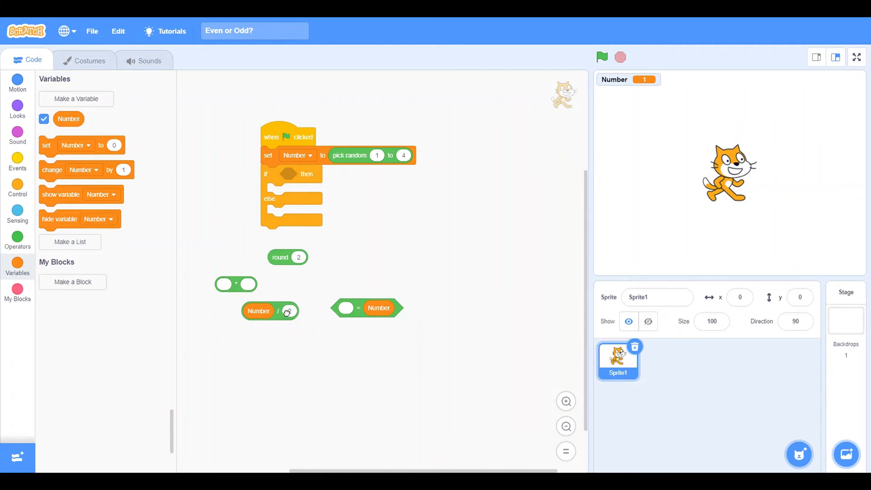
pyautogui.click(270, 311)
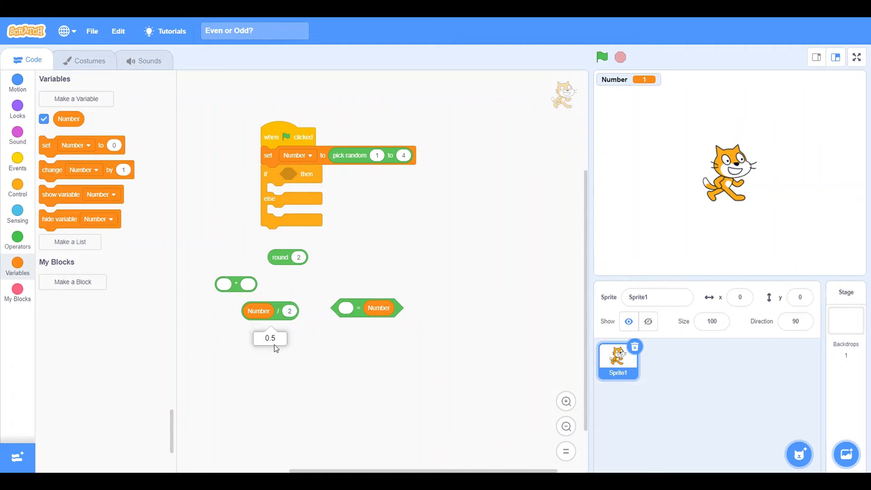
pyautogui.moveTo(287, 322)
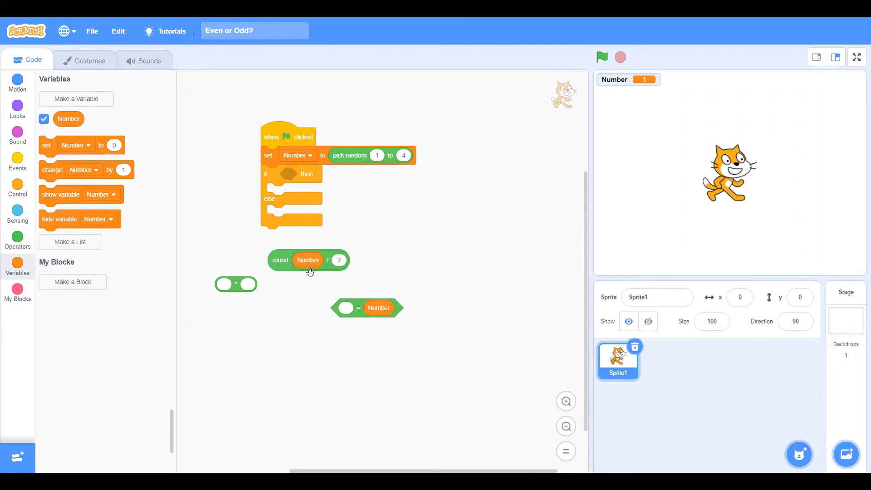
pyautogui.moveTo(300, 262)
pyautogui.write('2')
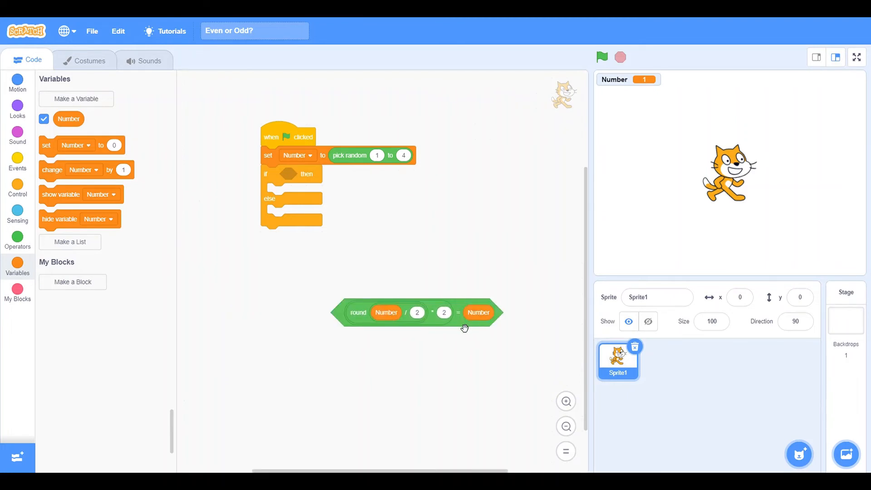
pyautogui.moveTo(765, 101)
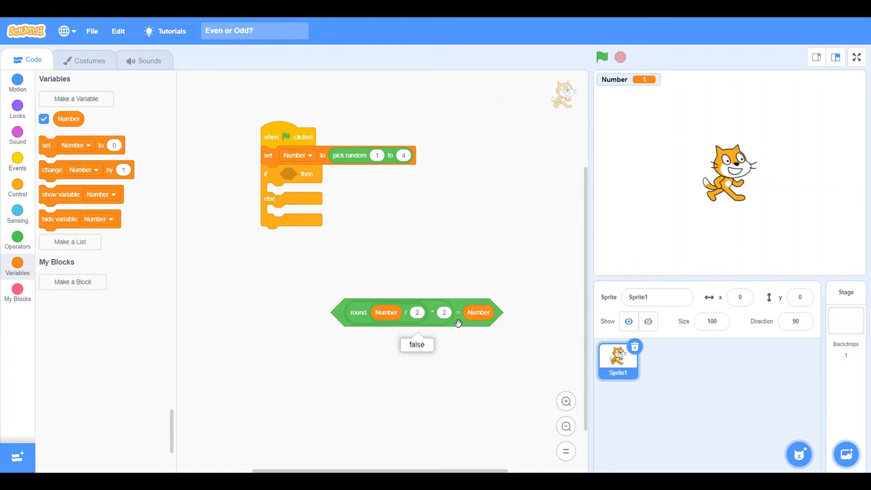
pyautogui.moveTo(402, 298)
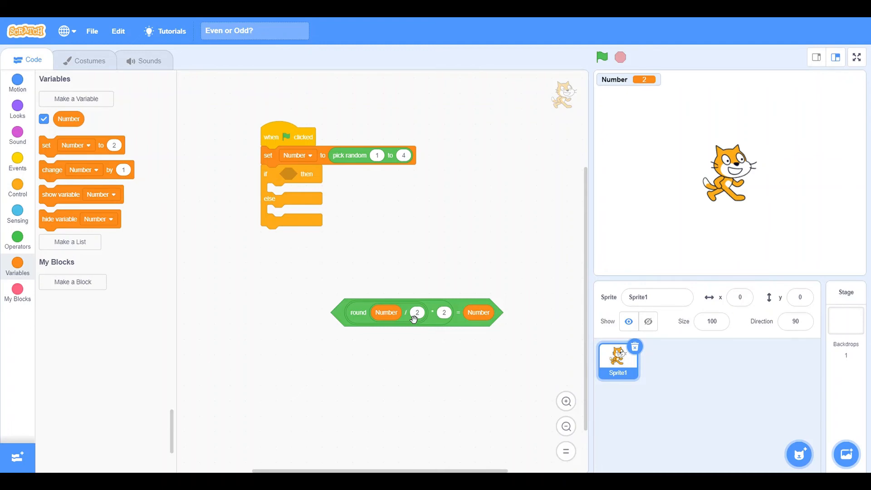
# - Test round(Number/2)*2 = Number with Number at 2 and place it in the if slot
pyautogui.click(416, 311)
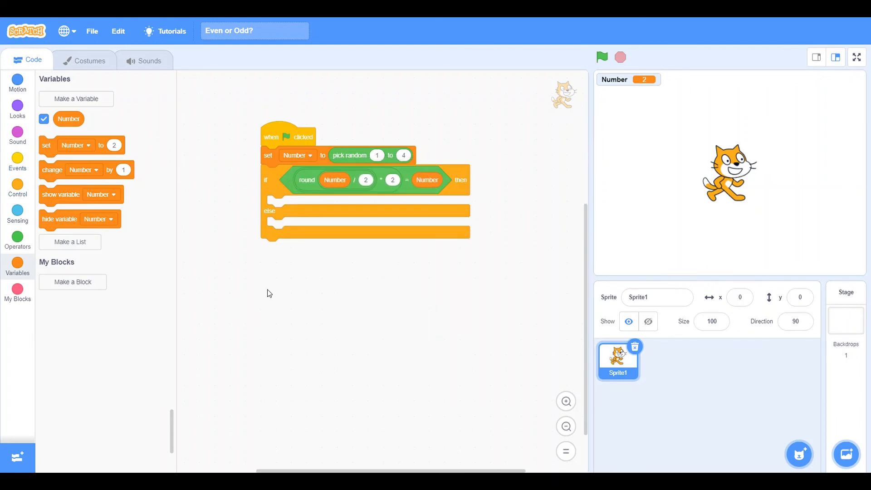
pyautogui.moveTo(361, 192)
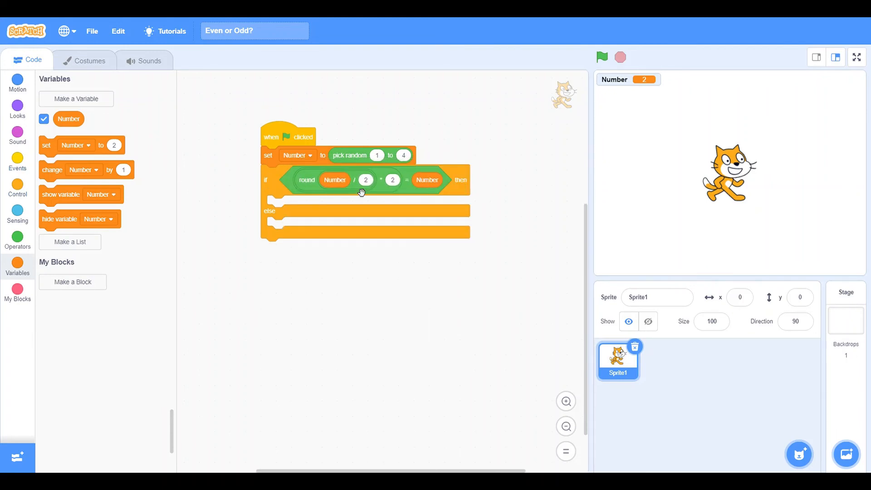
# - Make the if branch say EVEN and the else branch say ODD
pyautogui.click(17, 106)
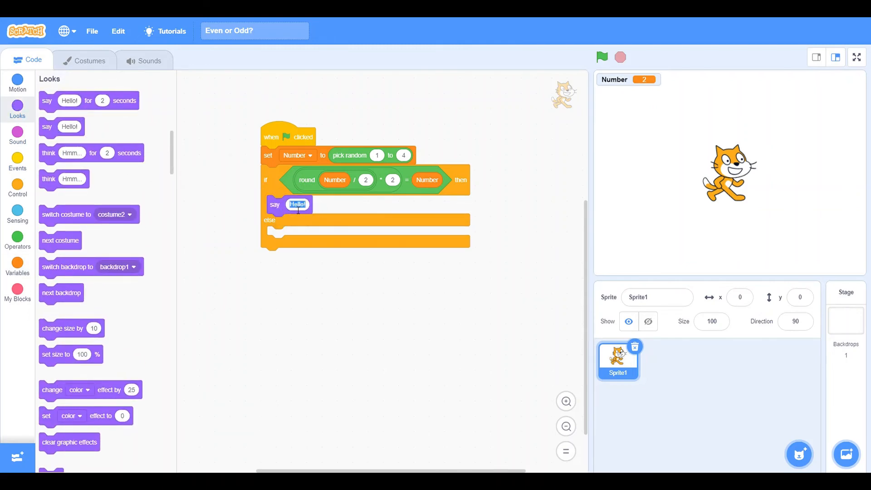
pyautogui.write('EVEN')
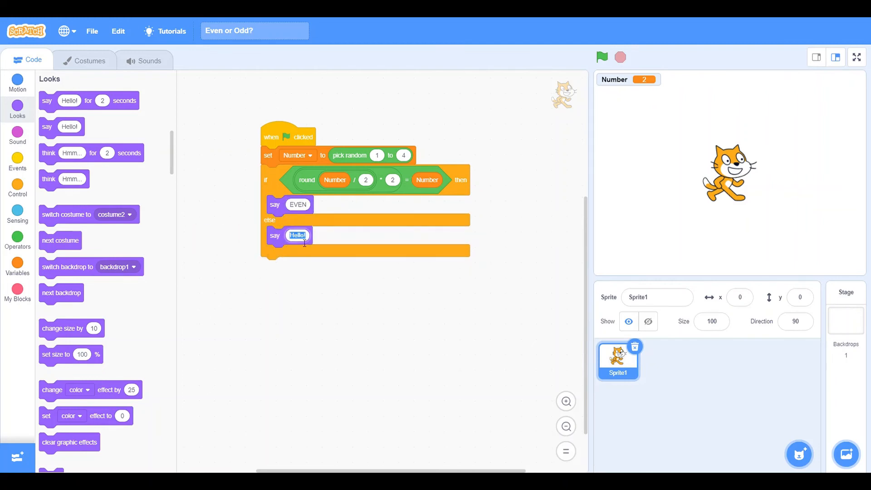
pyautogui.write('ODD')
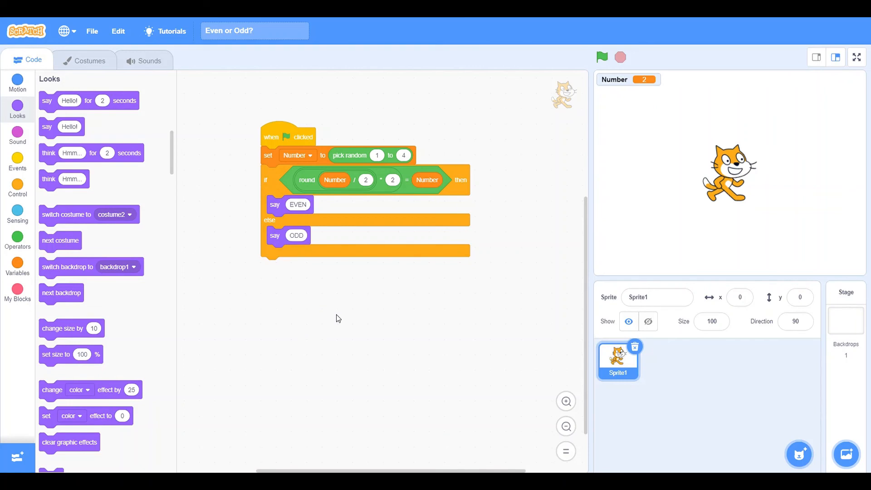
pyautogui.moveTo(843, 87)
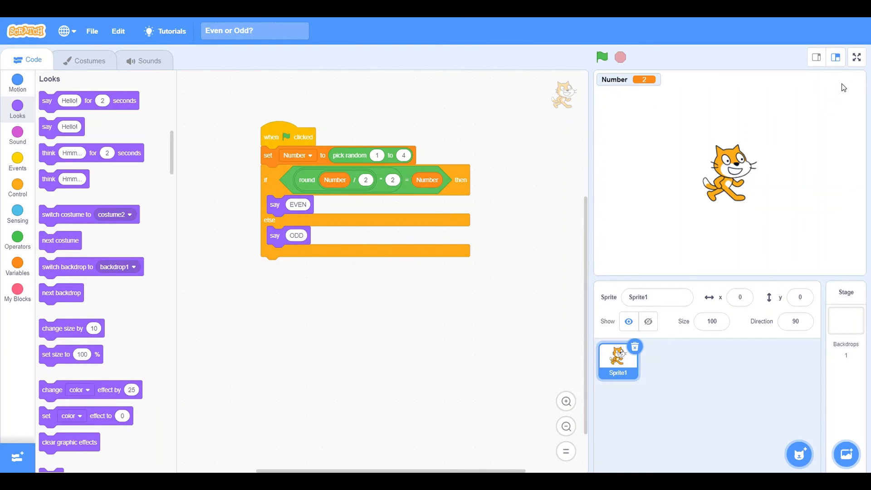
# - Run the project full-screen several times: ODD for 1 and 3, EVEN for 2 and 4
pyautogui.click(855, 57)
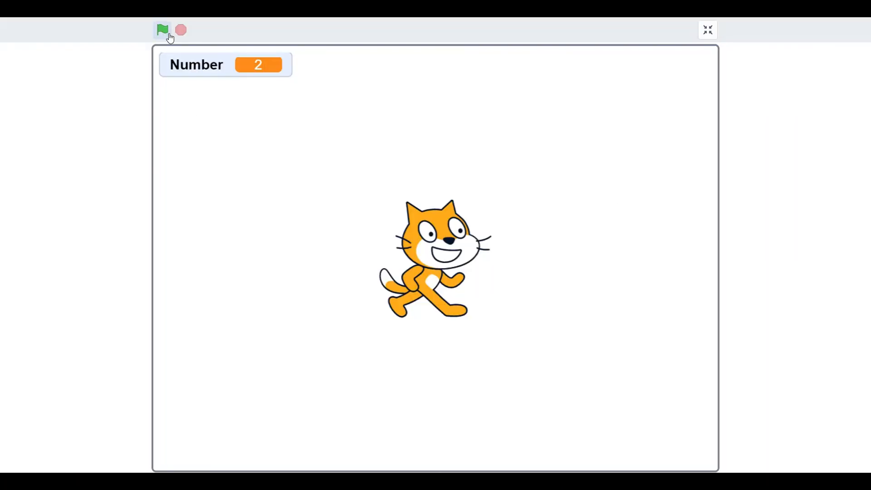
pyautogui.click(162, 30)
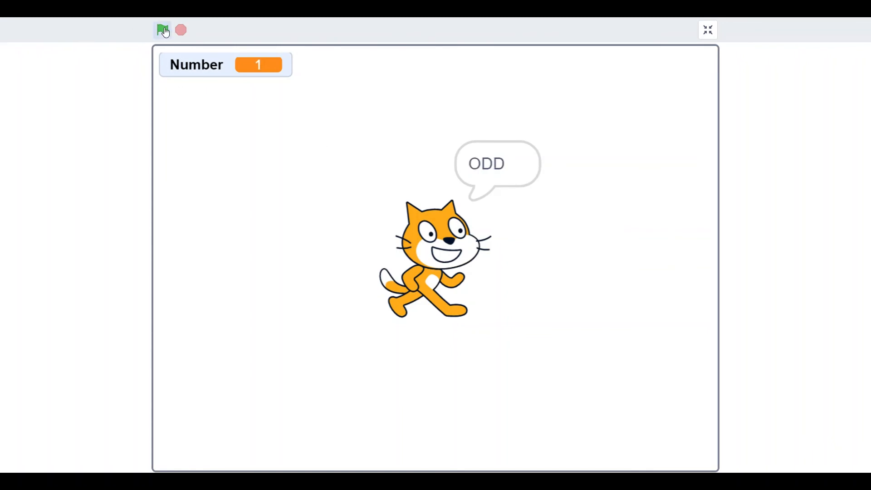
pyautogui.moveTo(257, 93)
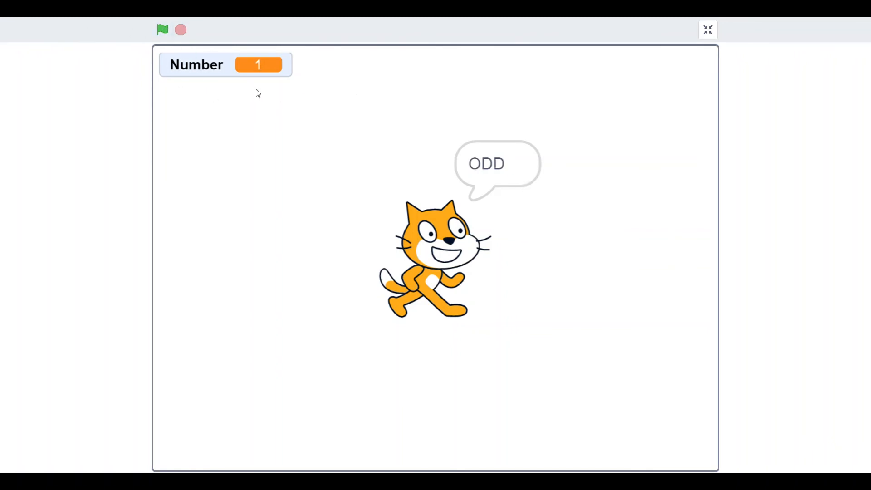
pyautogui.click(162, 30)
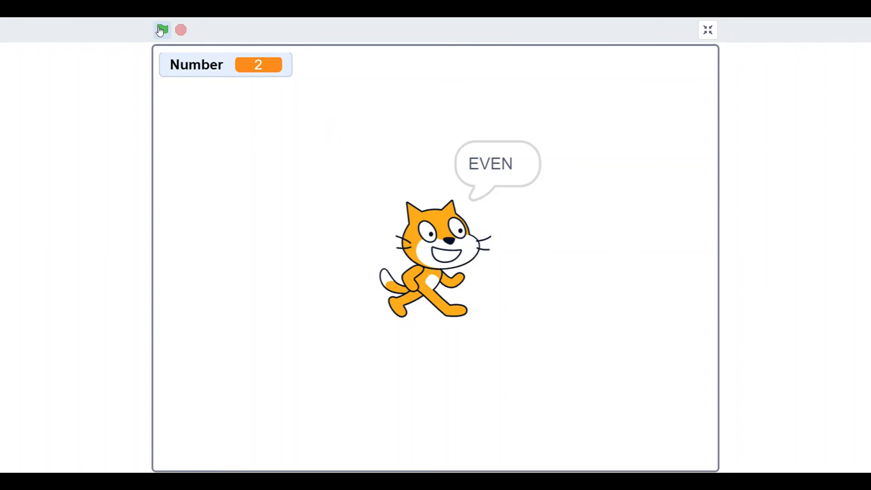
pyautogui.click(161, 29)
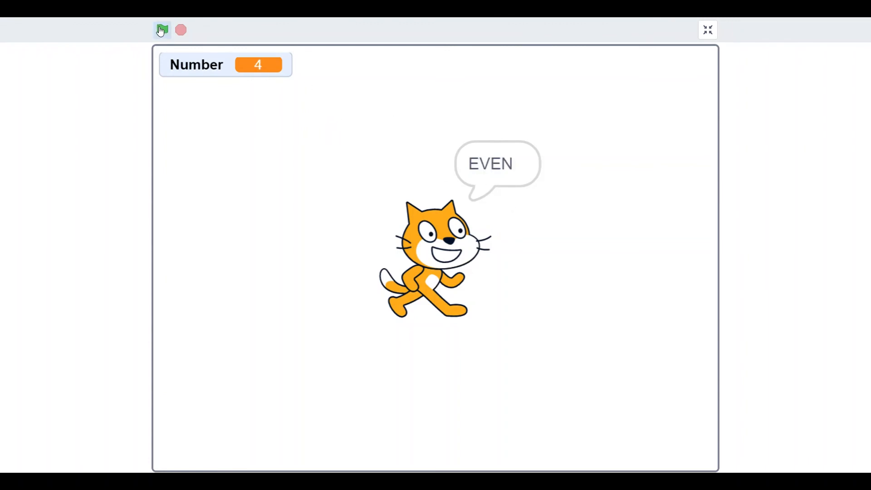
pyautogui.click(162, 29)
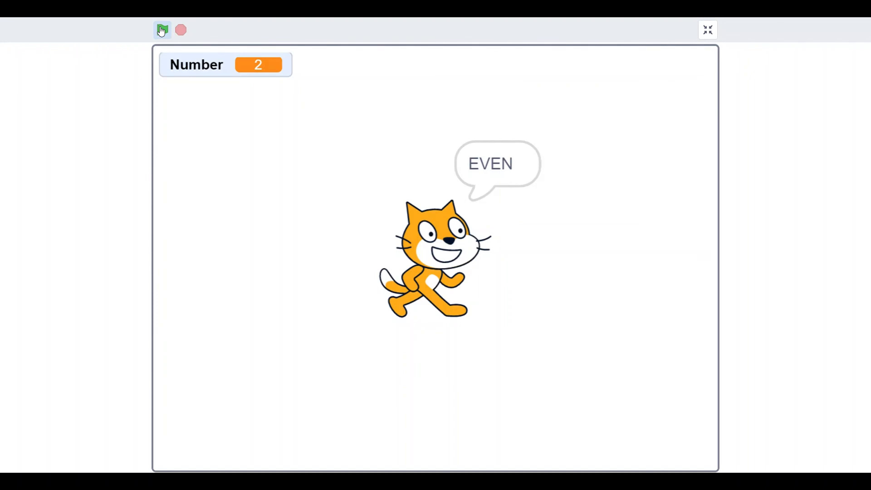
pyautogui.click(162, 29)
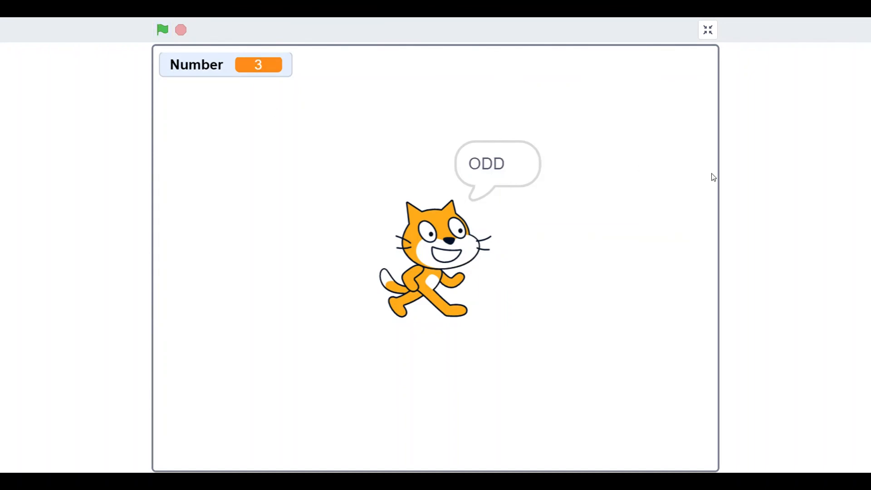
pyautogui.click(706, 29)
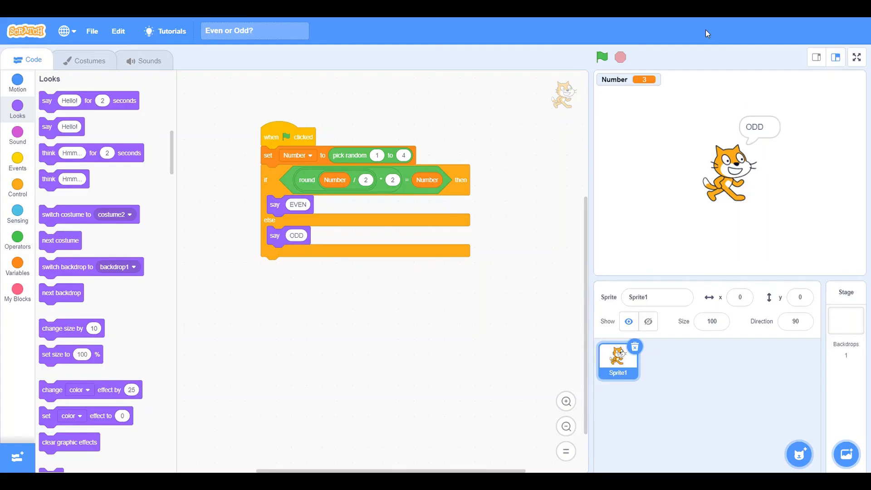
pyautogui.moveTo(419, 231)
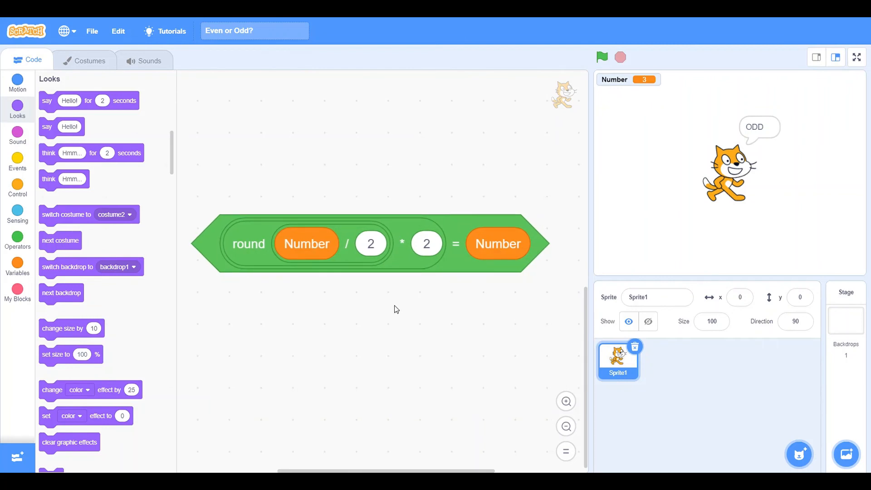
pyautogui.moveTo(516, 336)
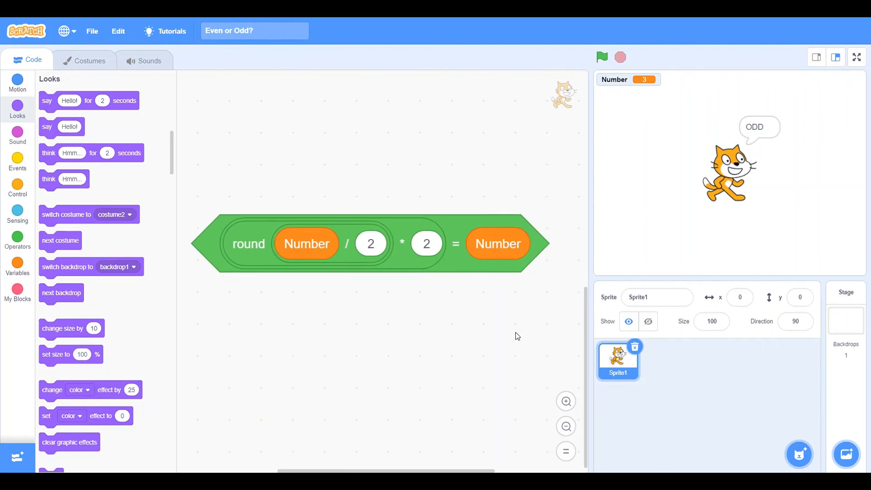